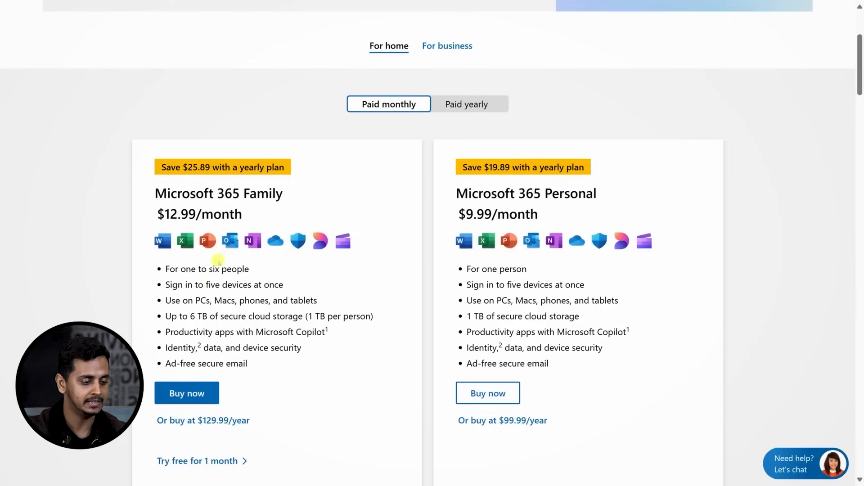
Scroll the Microsoft 365 pricing page to the Family and Personal plans with Copilot
drag(165, 332, 325, 331)
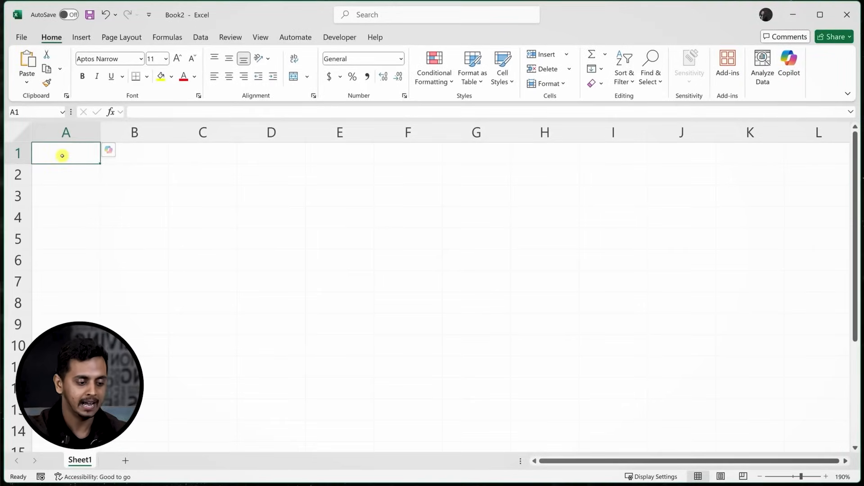
Launch Copilot on the blank sheet and turn on AutoSave when it asks
click(134, 174)
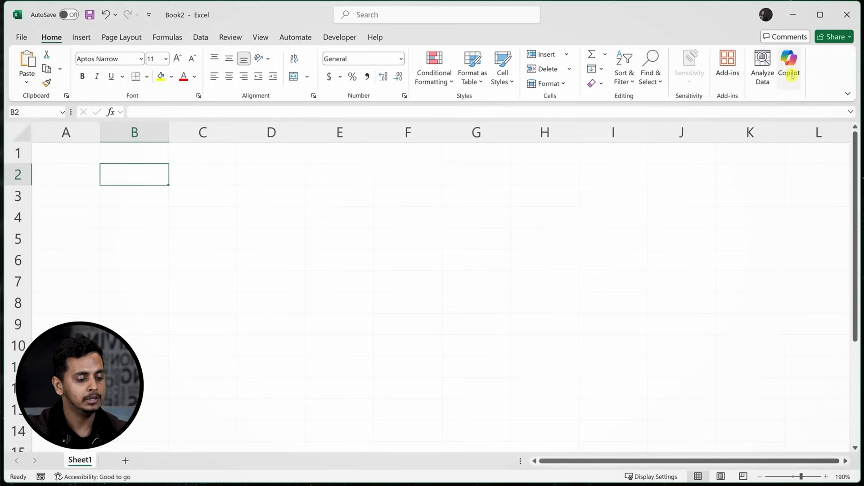
click(789, 58)
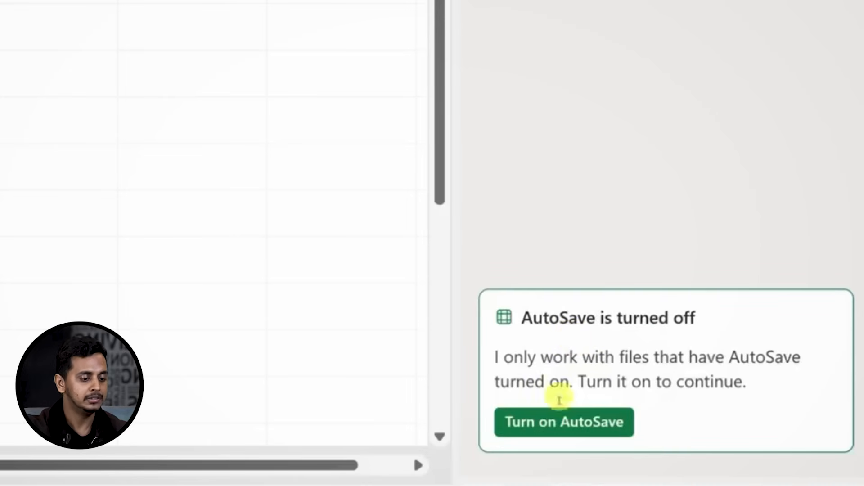
click(565, 422)
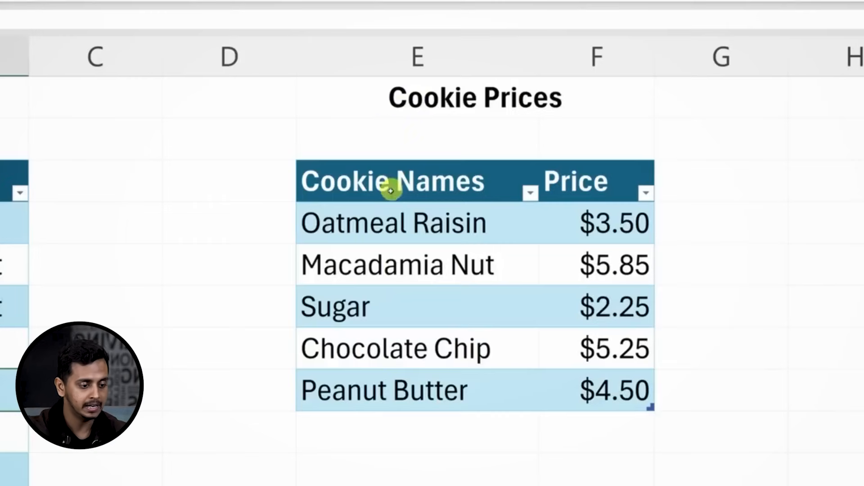
On the Xlookup sheet, select the Cookie Names header and the first ordered product
click(391, 187)
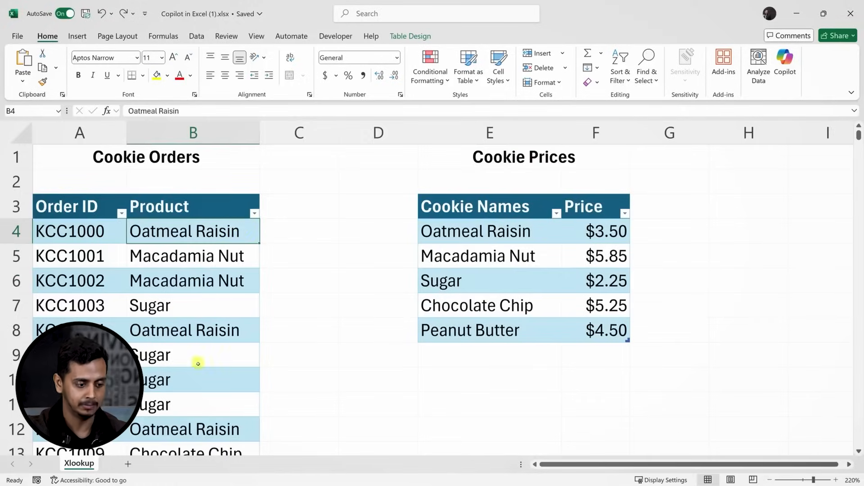
mouse_move(211, 294)
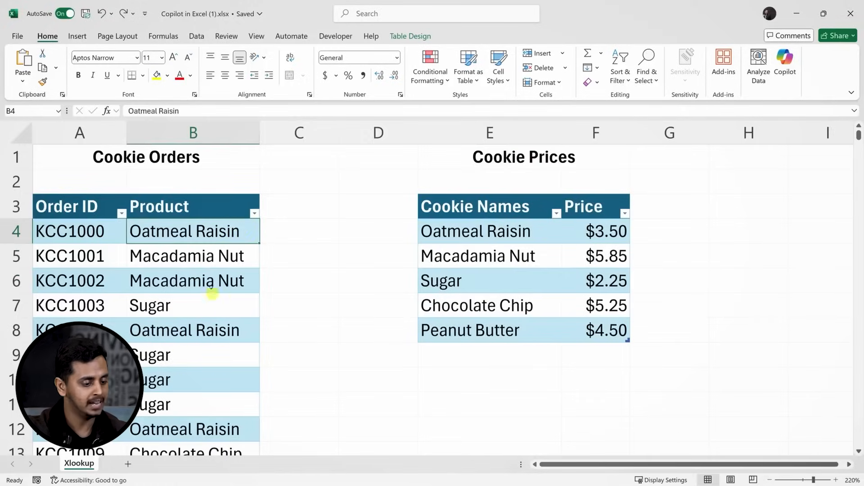
click(193, 231)
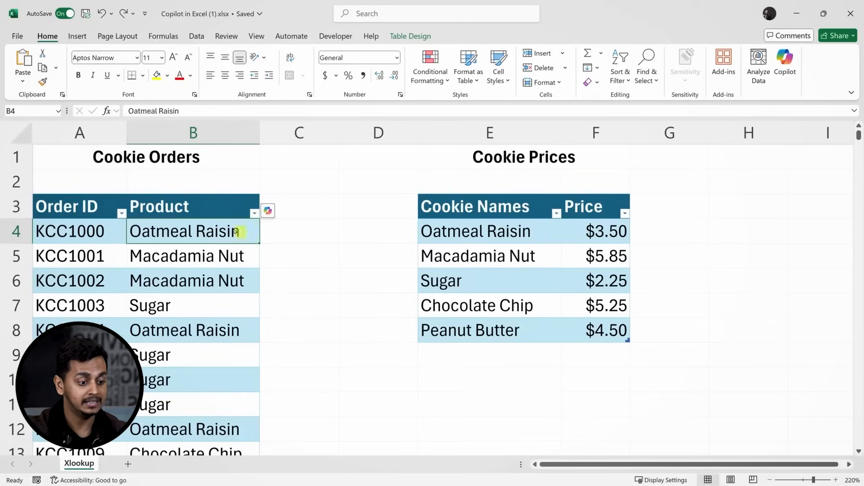
click(299, 231)
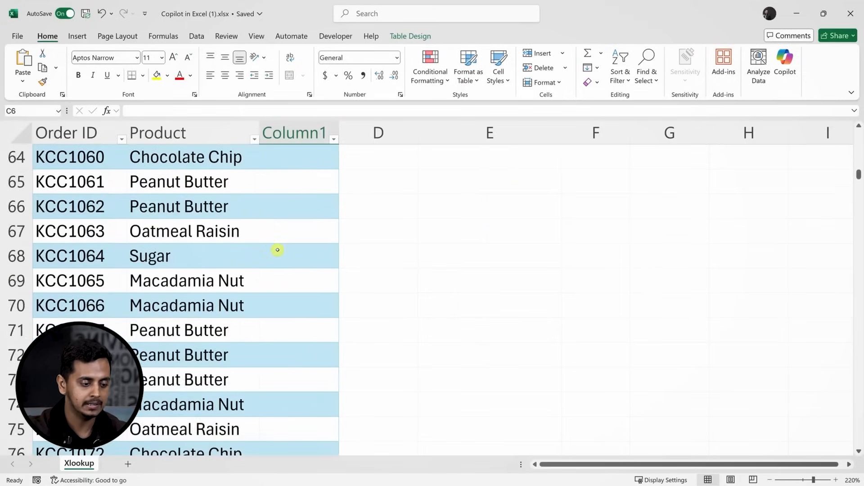
scroll(down, 3)
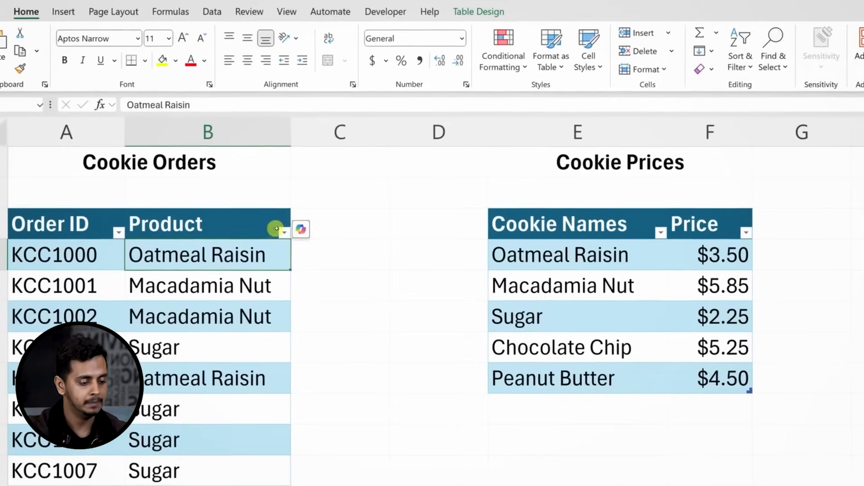
Ask Copilot to add a Cookie Price column via XLOOKUP on the Cookie Prices table
click(300, 229)
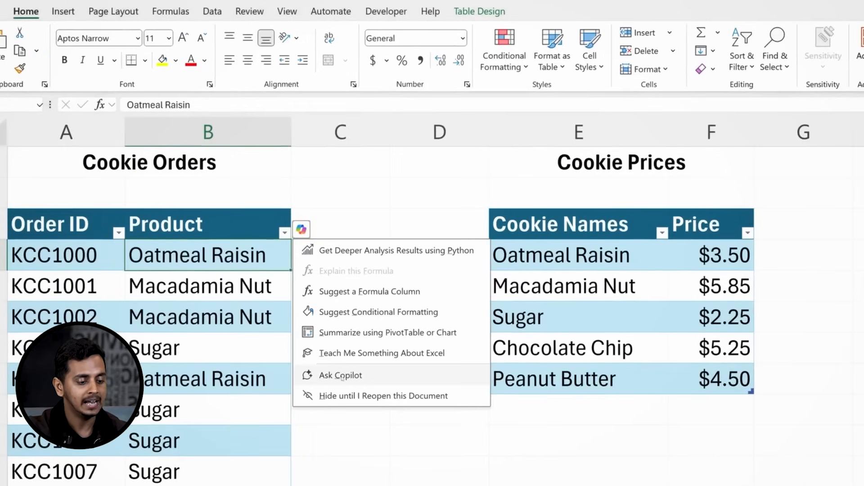
click(340, 375)
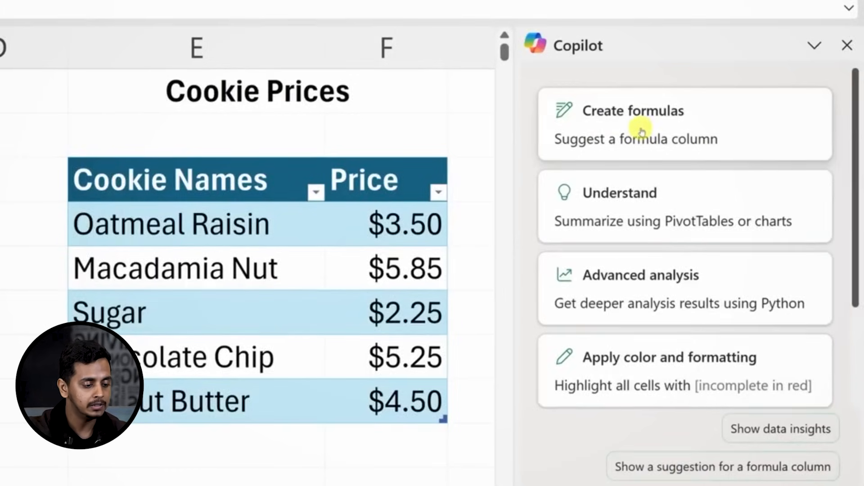
scroll(down, 3)
text(Add a column with the cookie prices)
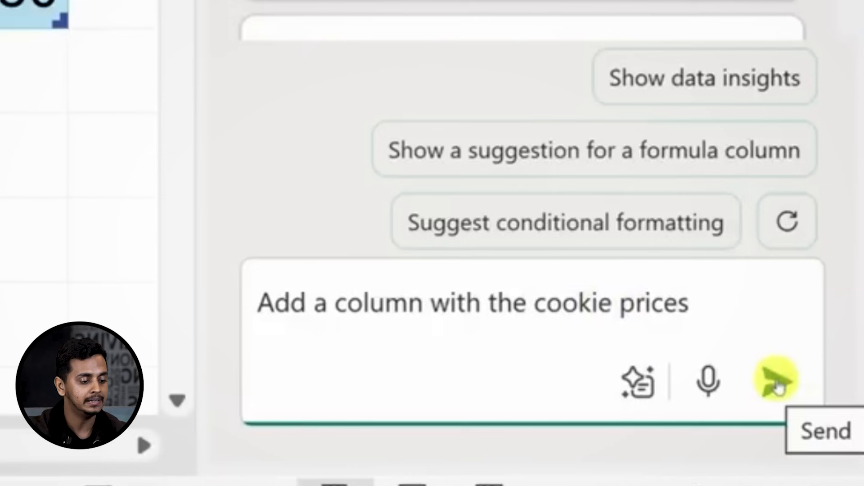
click(778, 384)
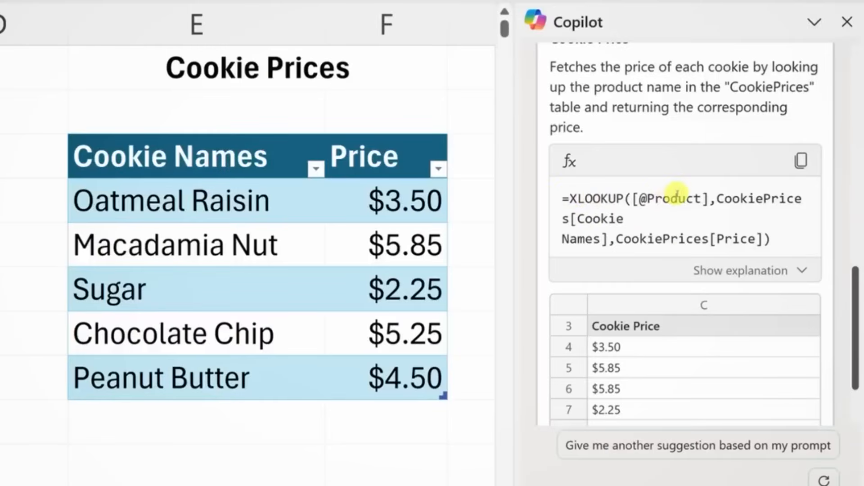
click(740, 271)
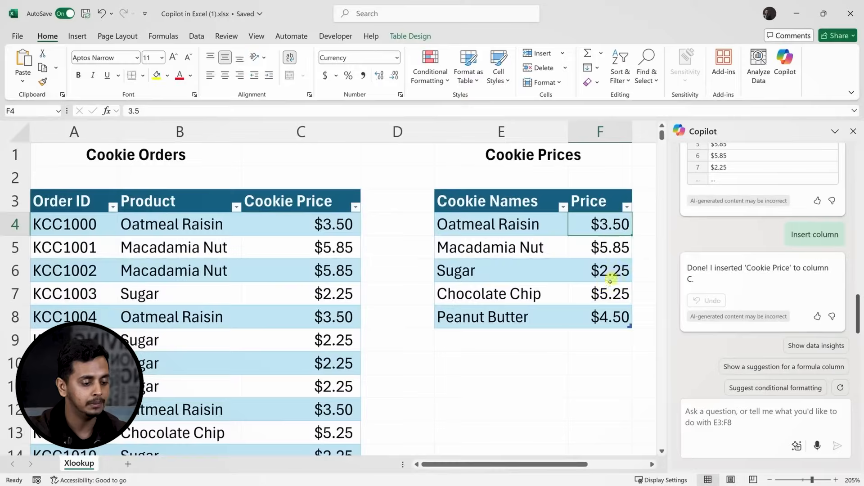
mouse_move(600, 286)
text(Separate the region from the product and place them into new columns)
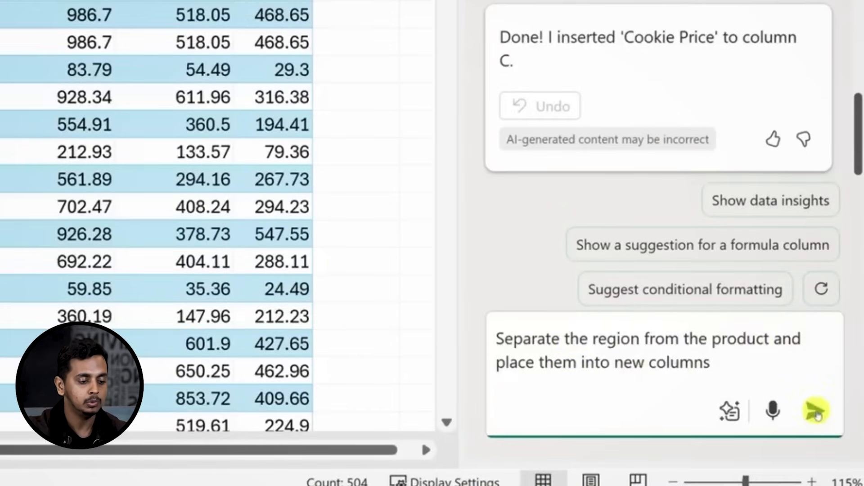
Send the split request and insert Copilot's suggested Region and Product columns
click(811, 414)
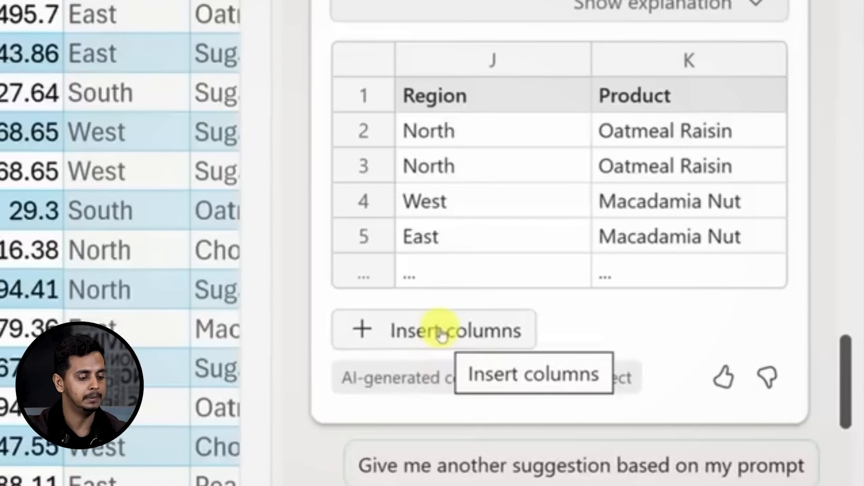
click(433, 331)
text(Clean the customer type column. Please remove extra spaces and make sure capitilization is consistent. Please also ensure that "Farmer's Market" appears just like that.)
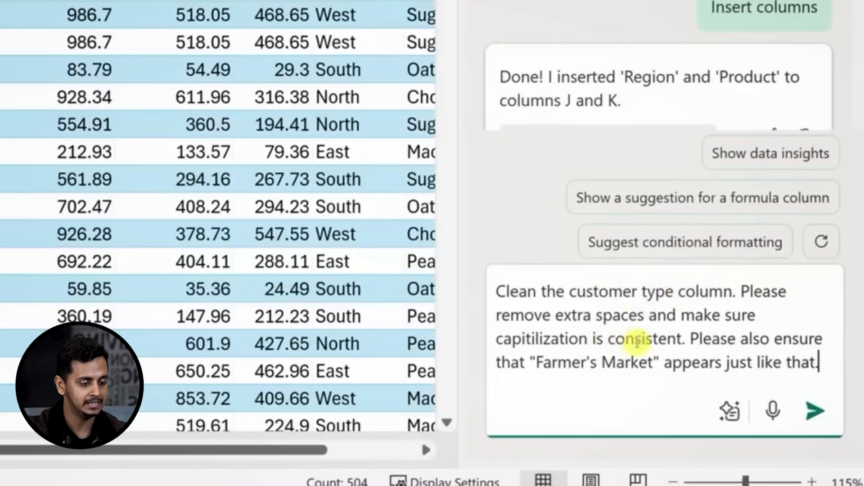
mouse_move(814, 414)
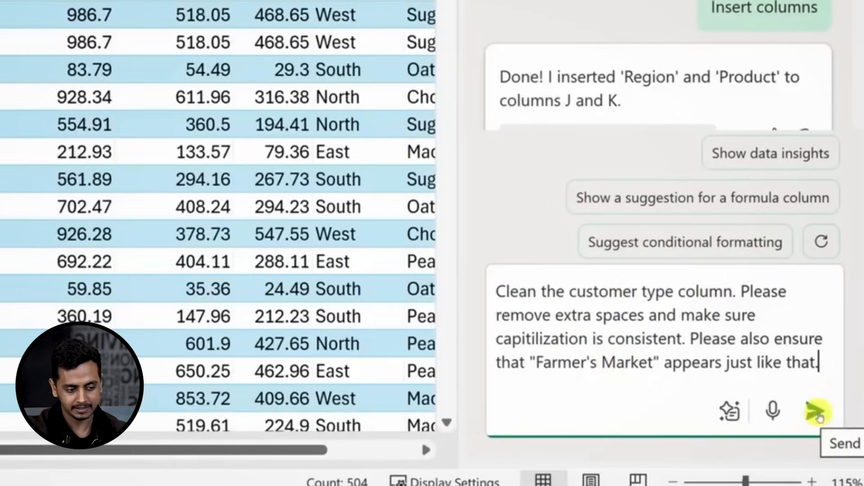
Add Cleaned Customer Type and Filled Quantity Sold columns, deriving quantities from revenue and unit price
click(816, 412)
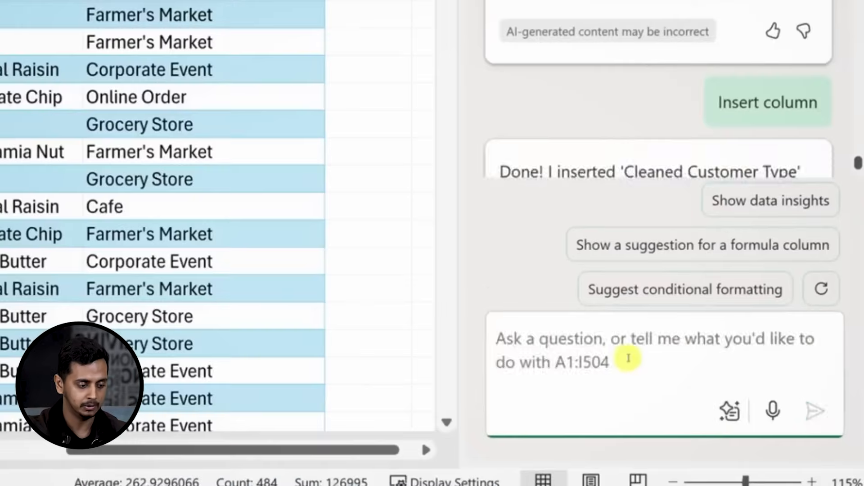
text(Can you fill in the missing quantity sold by taking into account the unit price and total revenue?)
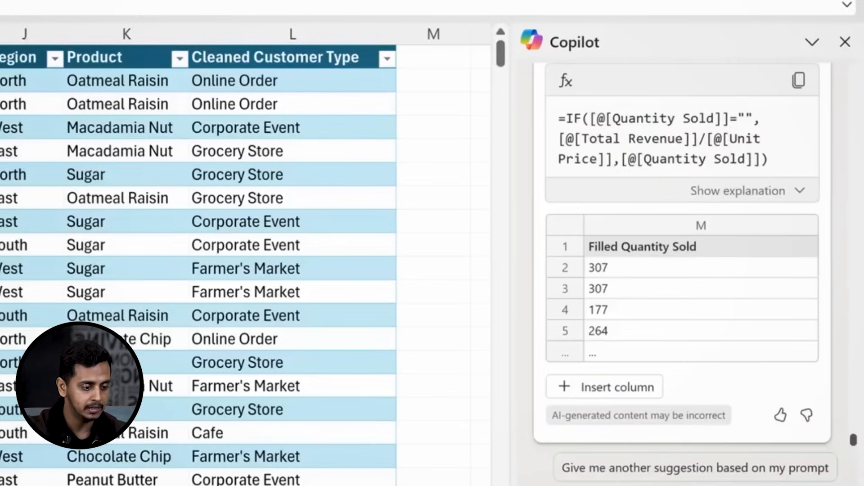
click(604, 386)
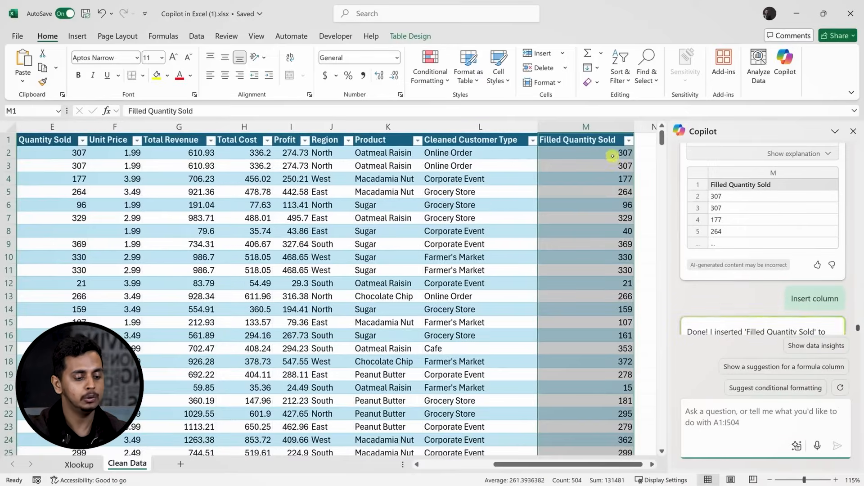
mouse_move(619, 222)
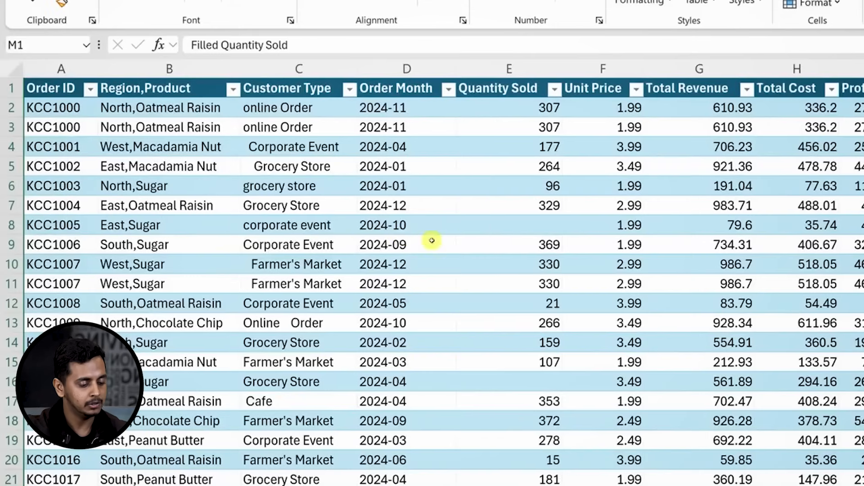
mouse_move(420, 394)
text(Can you extract the month from this column?)
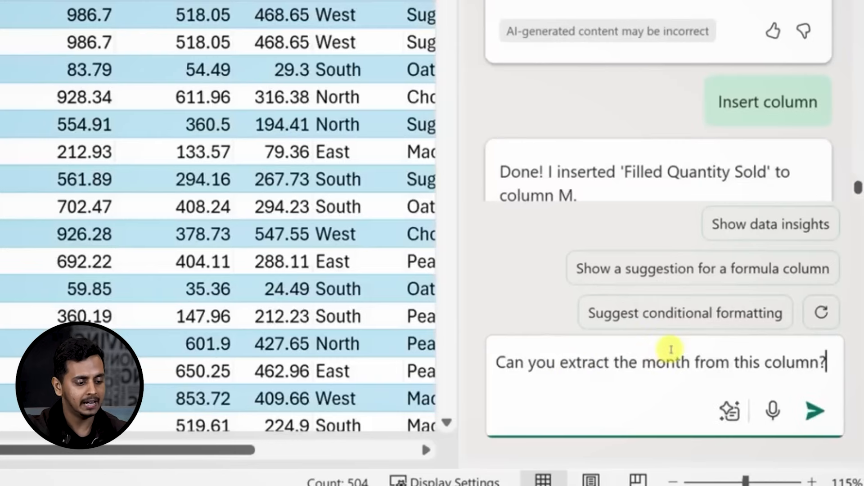
Insert Copilot's suggested Order Month Number and Profit Margin percentage columns
click(814, 412)
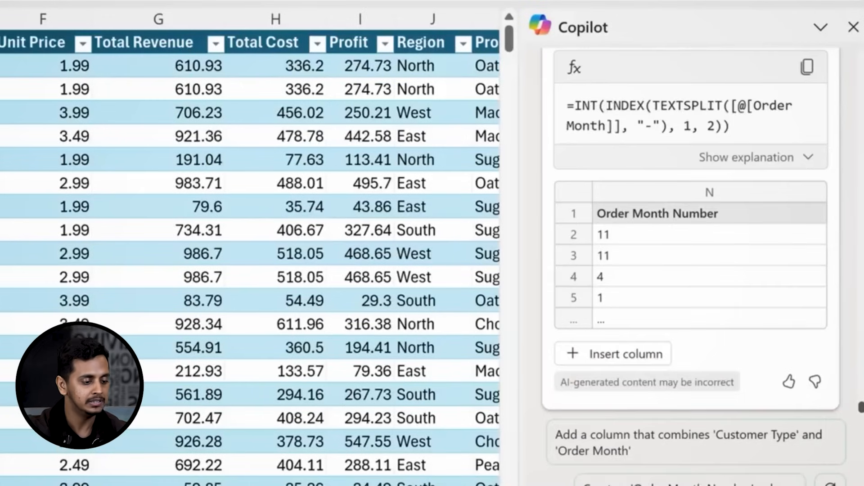
click(612, 353)
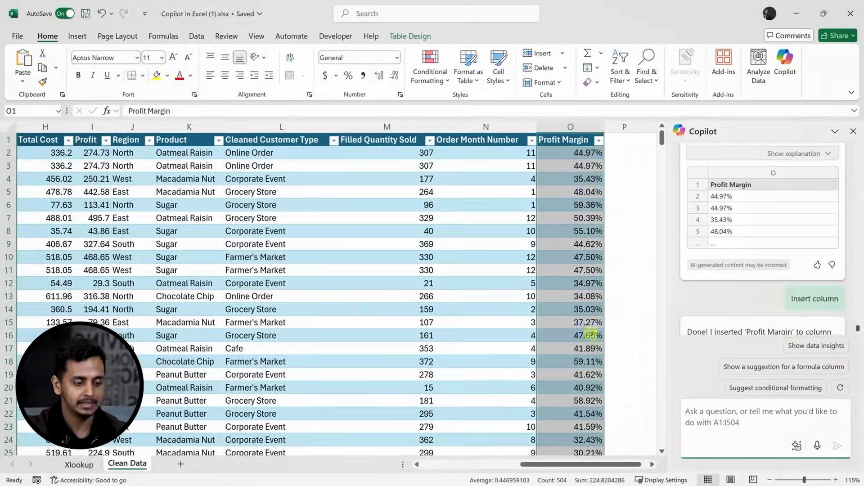
click(429, 67)
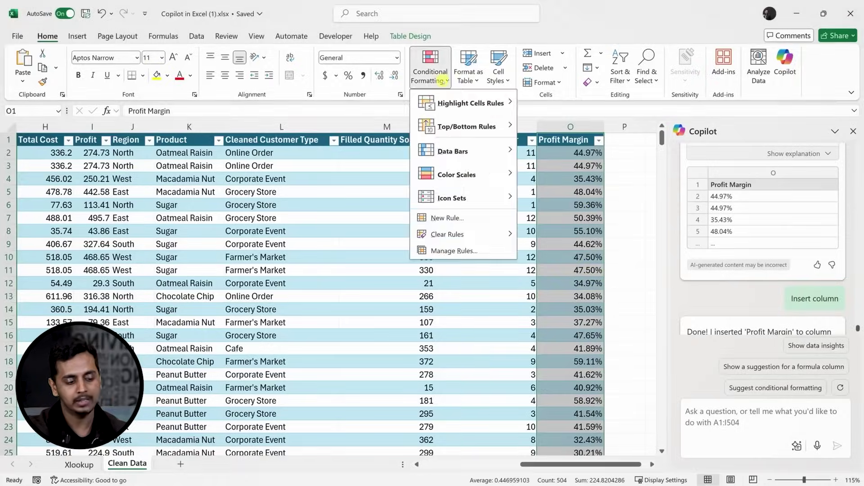
Ask Copilot to highlight entire rows where profit margin exceeds 50%
text(Highlight entire row where profit margin exceeds 50%)
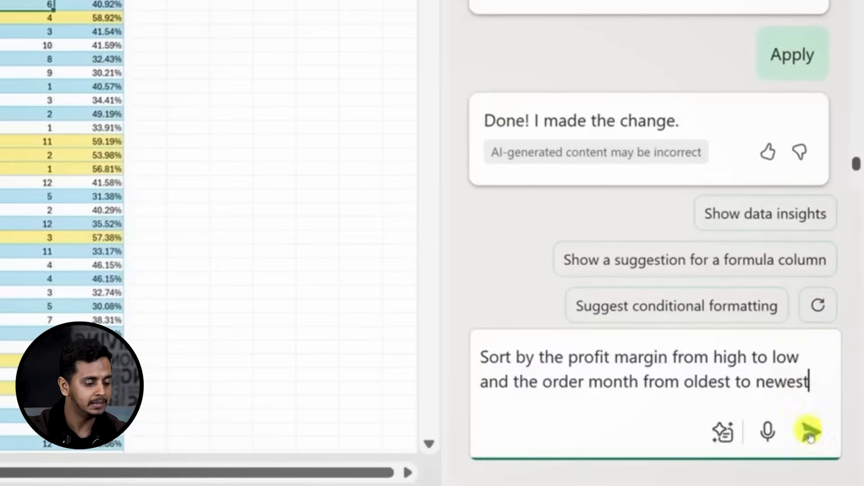
Sort by order month and descending profit margin, then filter to the listed KCC order IDs
click(811, 430)
text(Filter this view to just these orders)
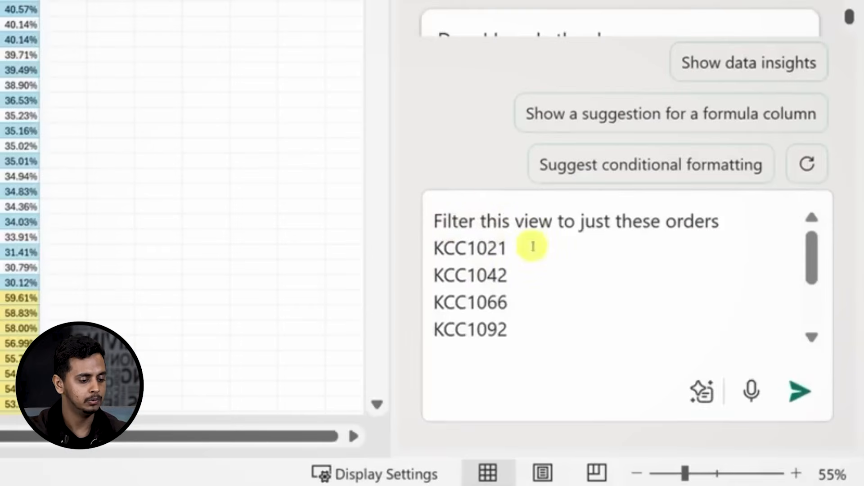
click(801, 391)
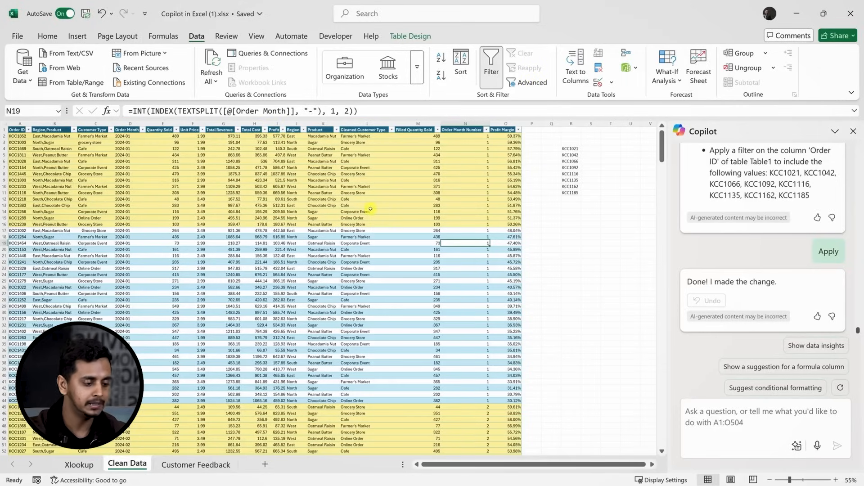
Request a profit-by-region table and a line chart of total revenue by month
text(Make a table that shows me profit by region)
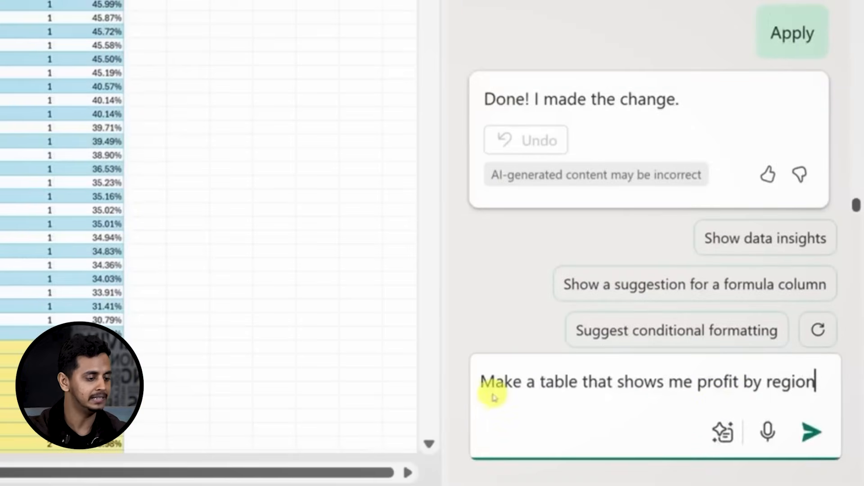
click(812, 432)
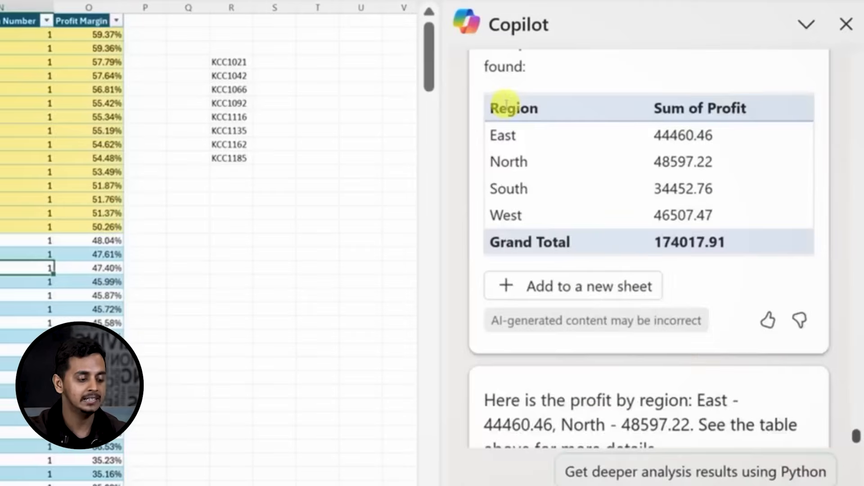
mouse_move(579, 287)
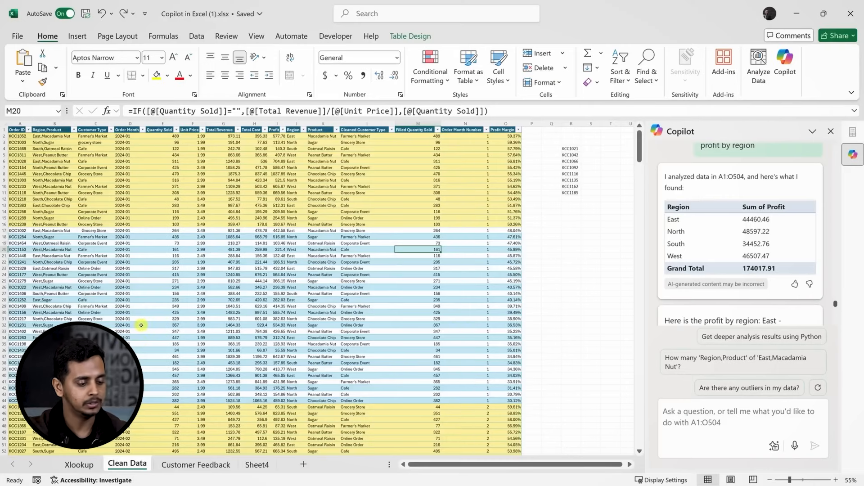
text(Make a line chart showing total revenue by month)
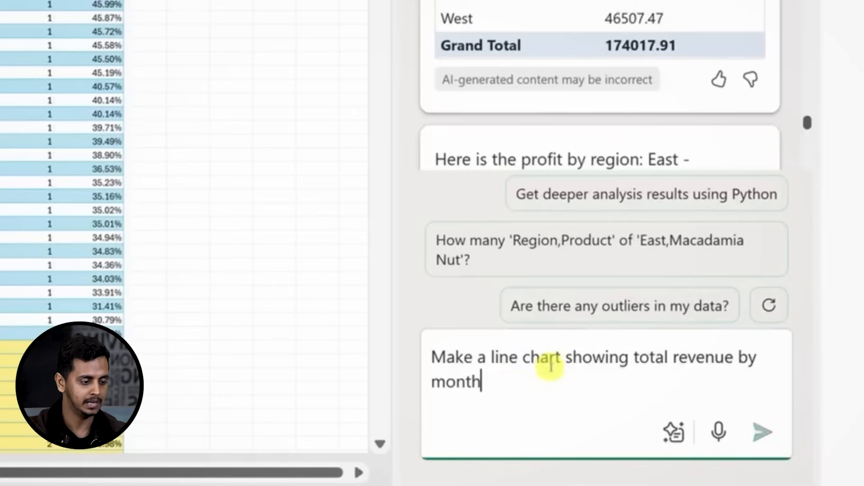
click(760, 432)
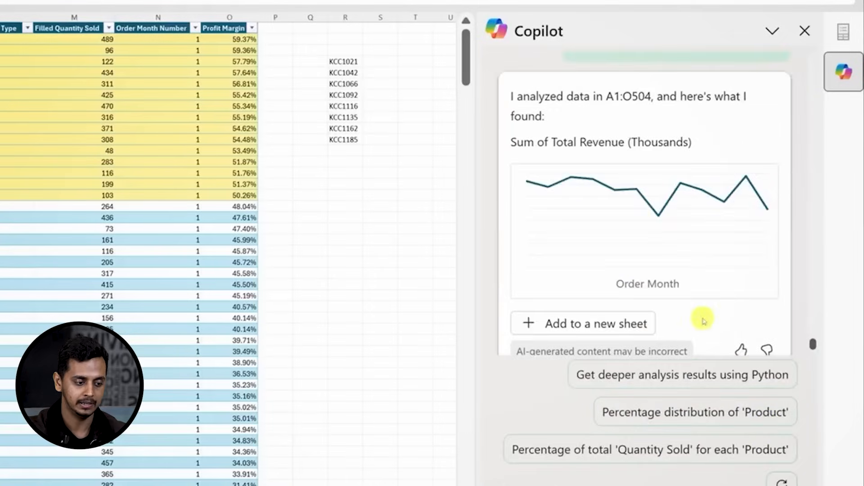
mouse_move(600, 324)
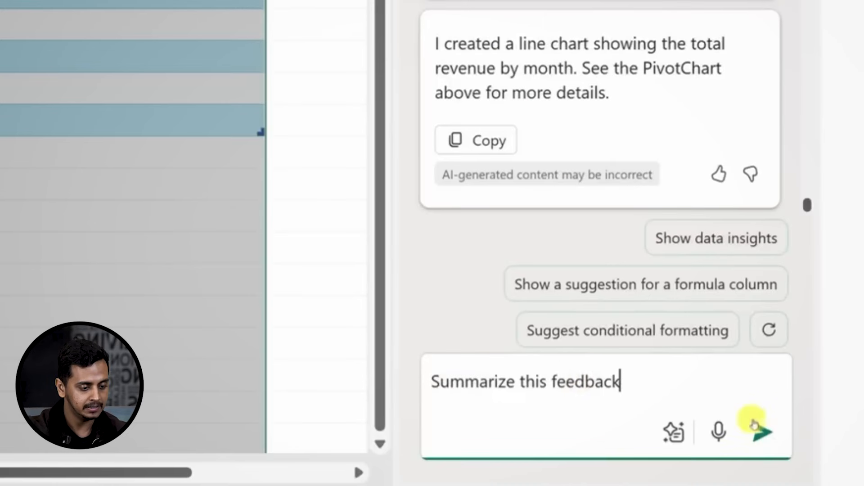
Ask Copilot 'Summarize this feedback' on the Customer Feedback sheet and read the themed summary
click(762, 433)
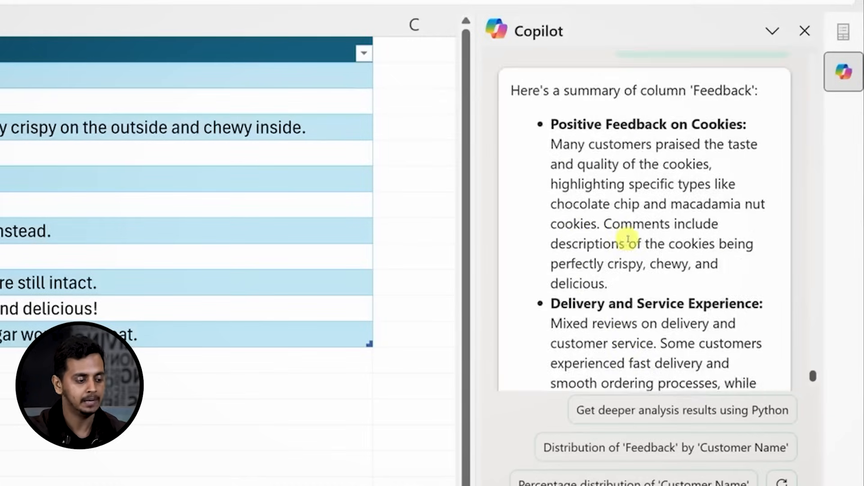
scroll(down, 3)
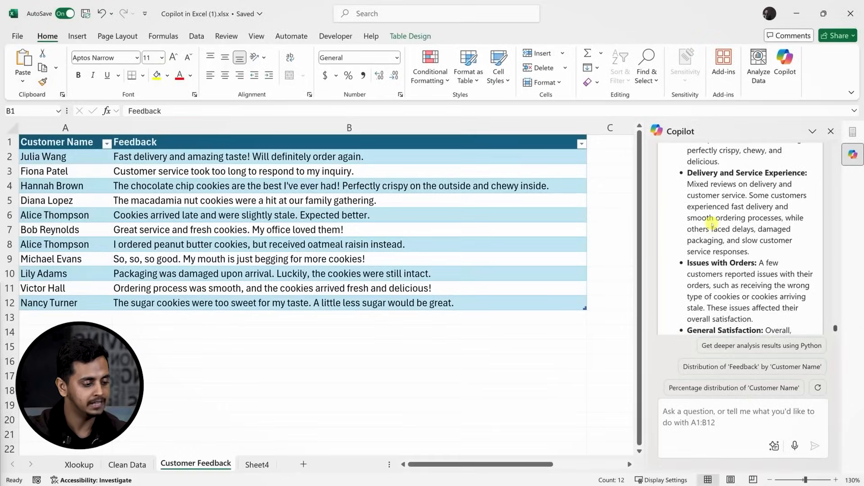
scroll(down, 3)
text(Generate a word cloud using python)
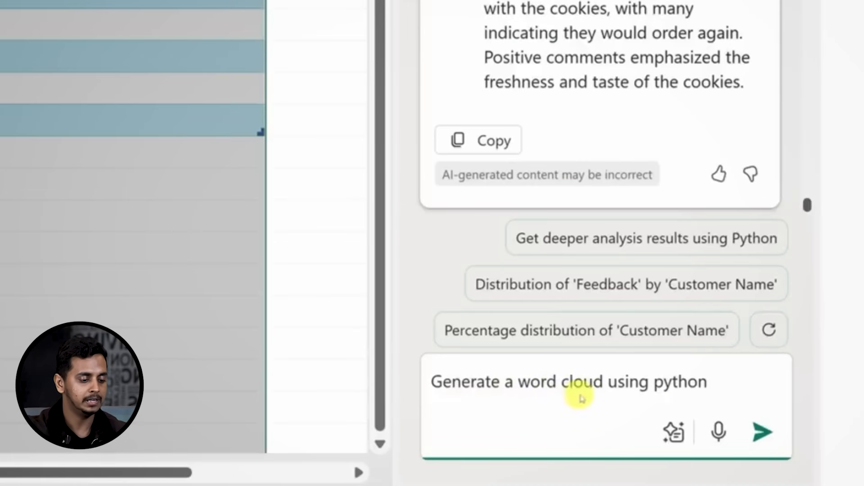
Send Copilot 'Generate a word cloud using python' and review the Analysis1 word cloud and VADER sentiment table
click(762, 432)
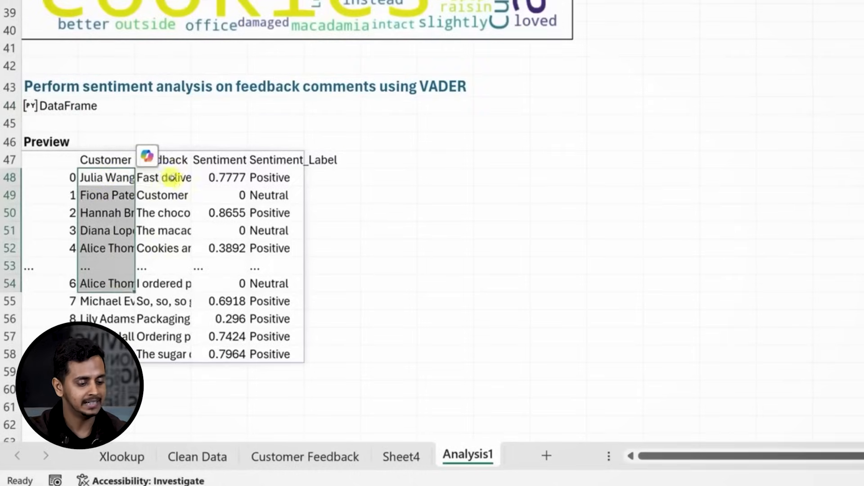
click(224, 178)
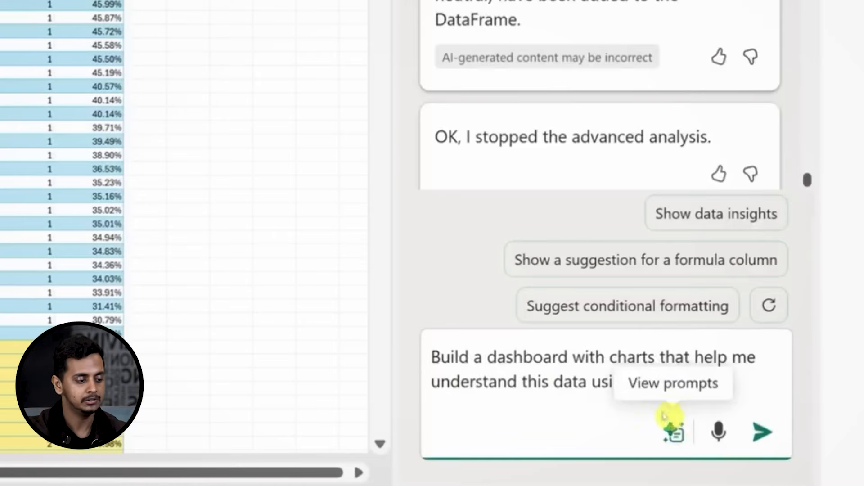
Send the Python dashboard prompt and scroll through the Analysis2 revenue, margin, quantity and customer-type charts
click(761, 433)
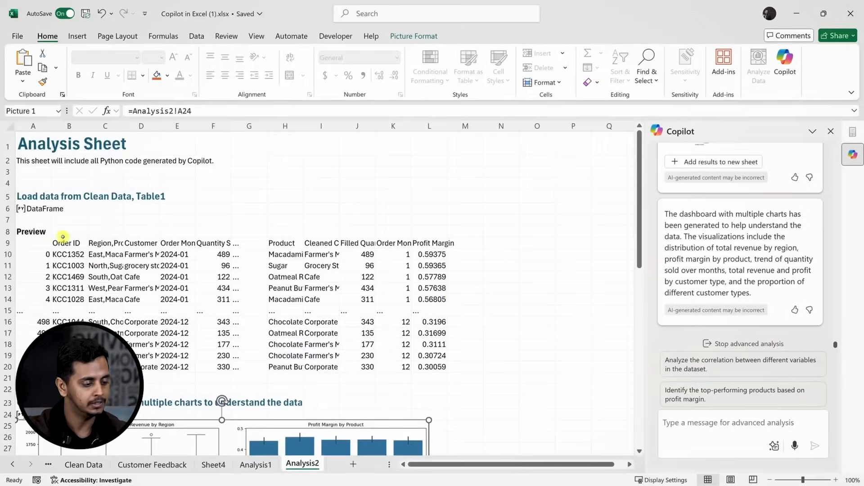
scroll(down, 3)
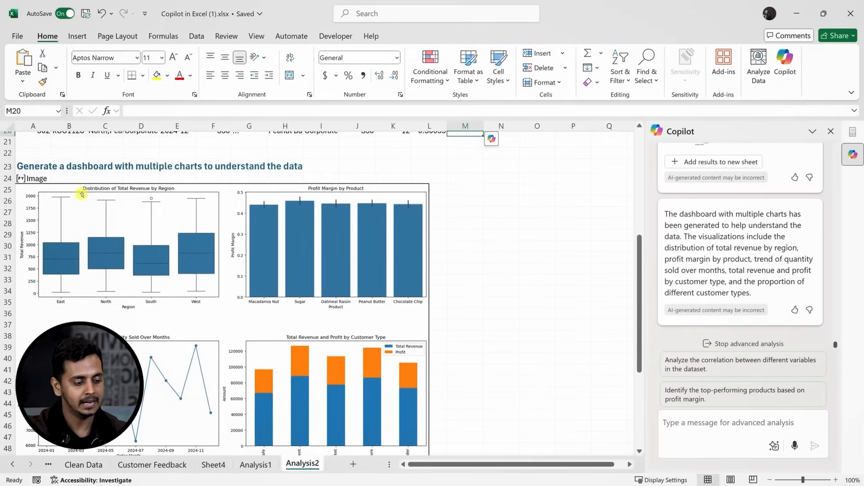
scroll(down, 3)
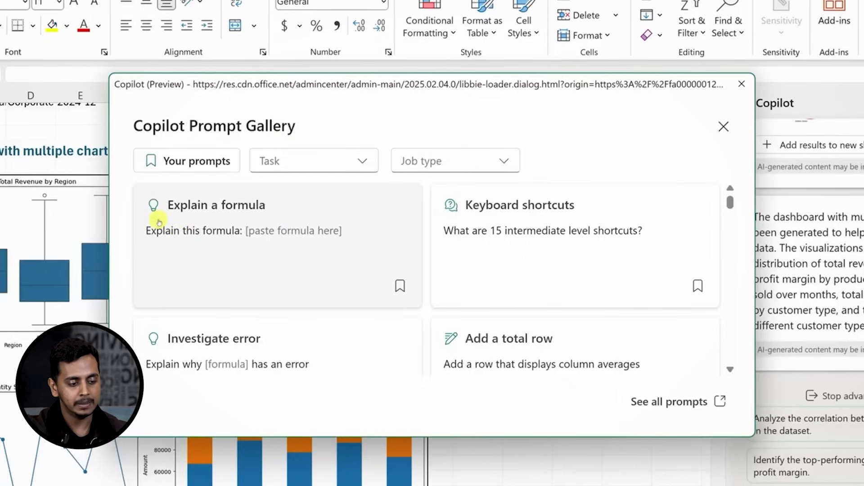
scroll(down, 3)
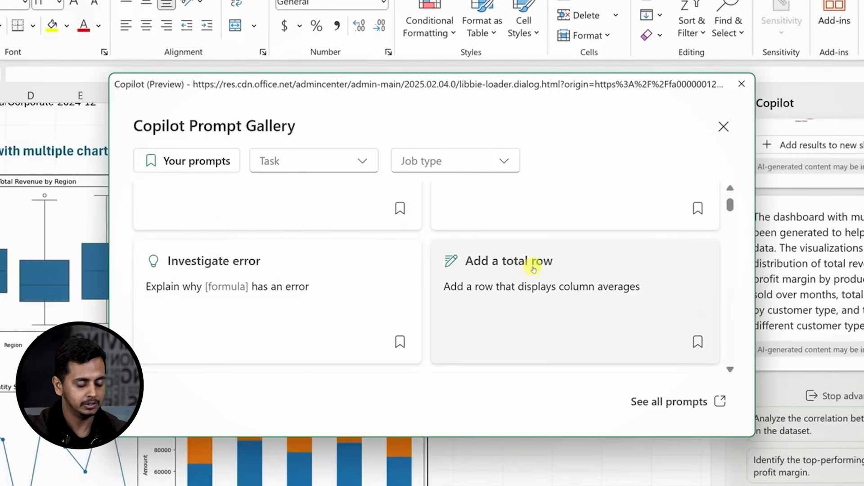
click(723, 127)
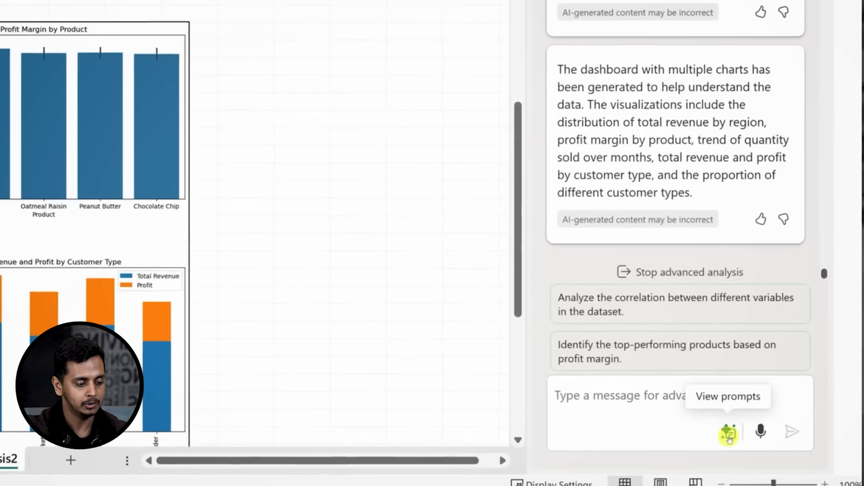
click(730, 434)
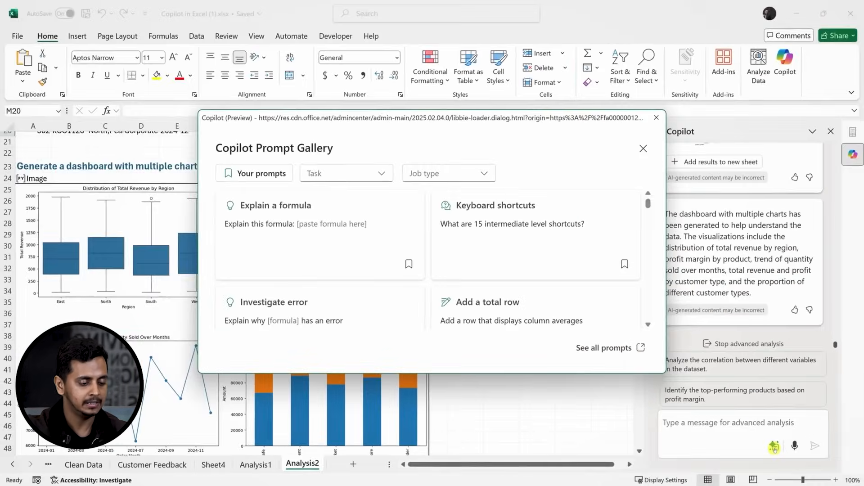